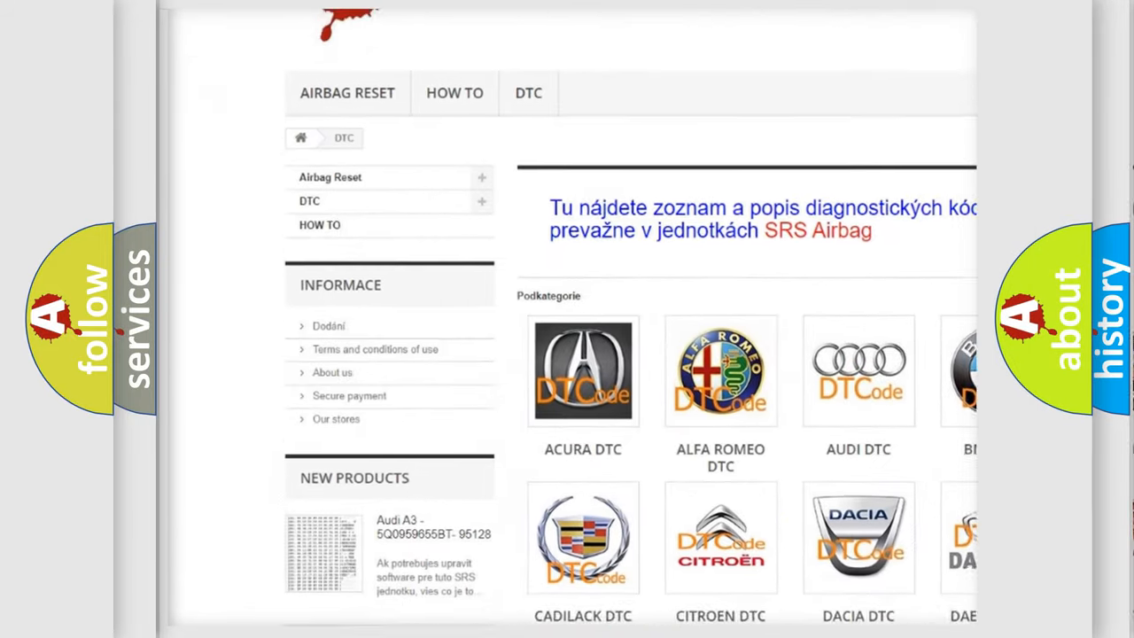
pyautogui.scroll(-3)
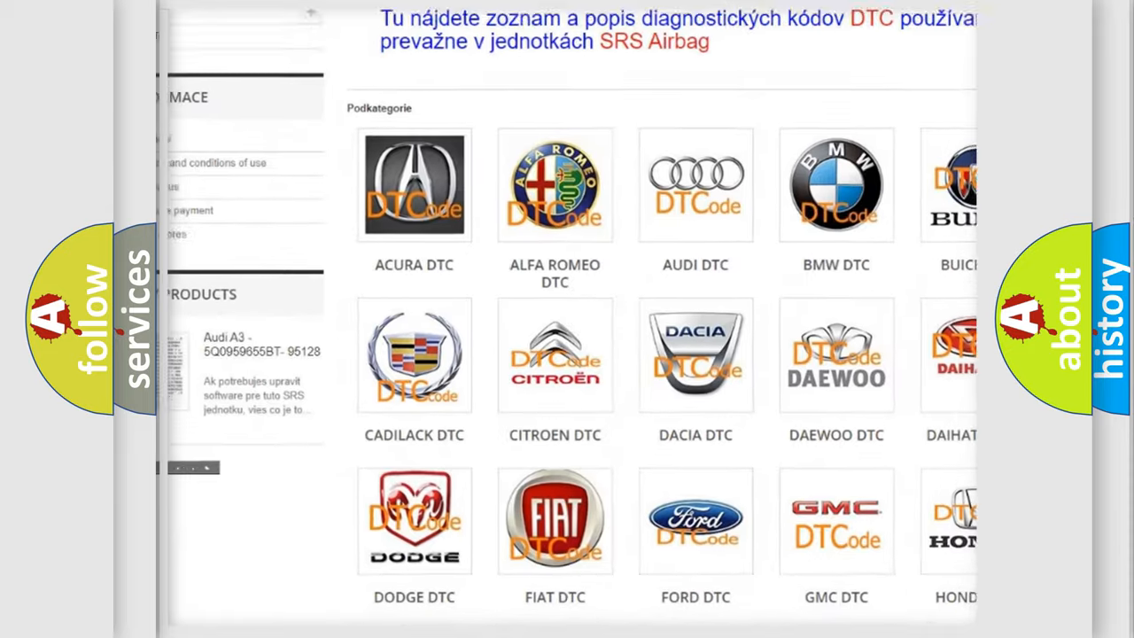
pyautogui.scroll(-3)
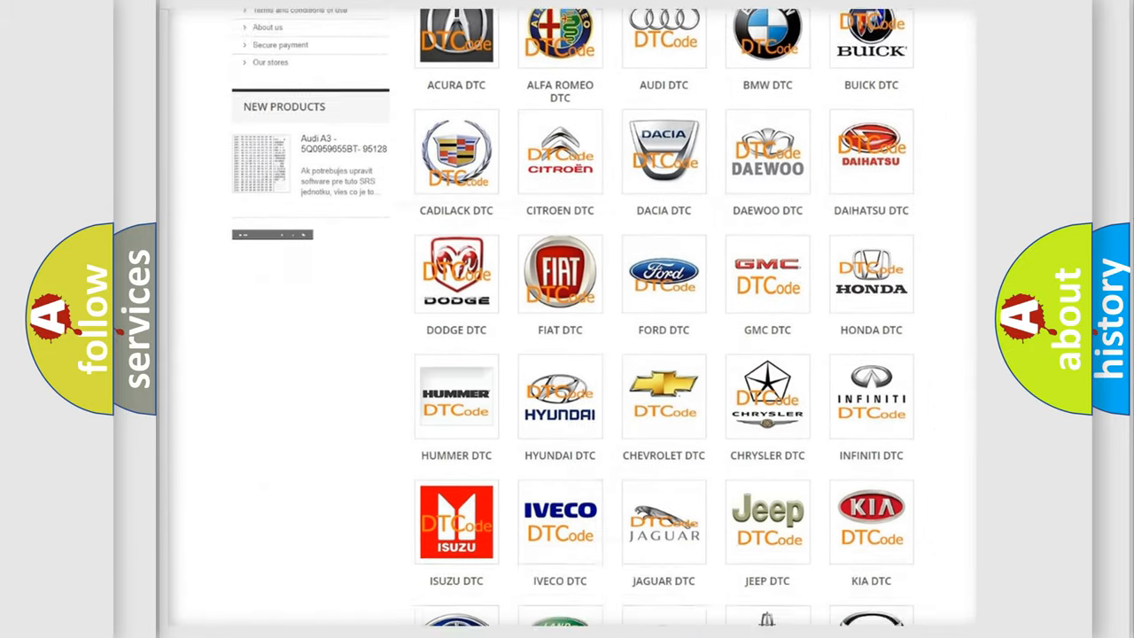
pyautogui.scroll(-3)
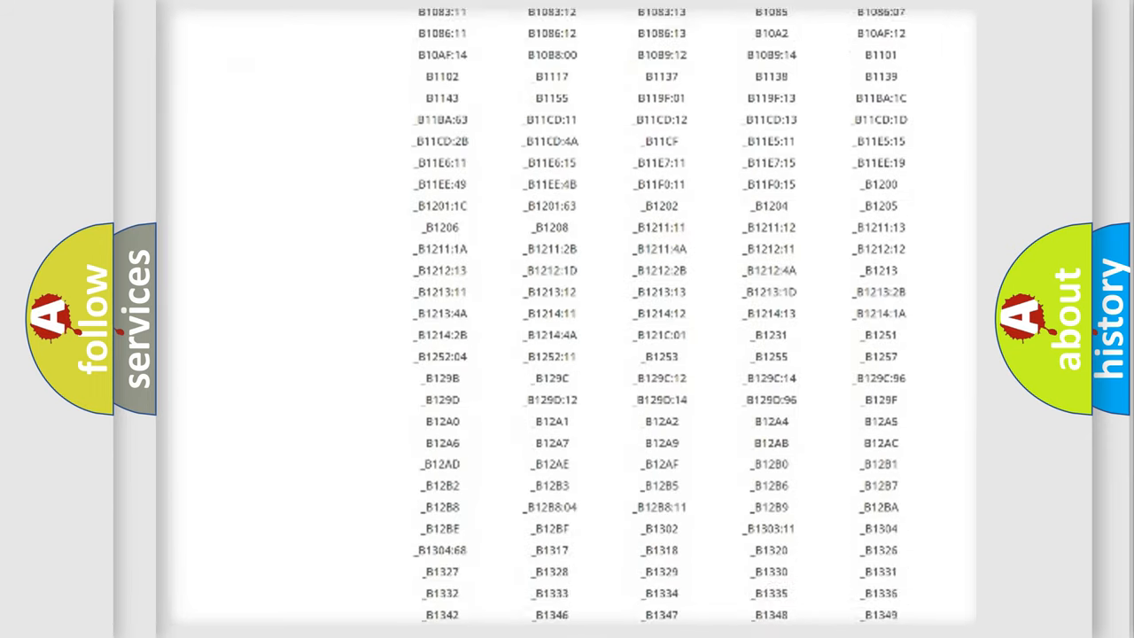
pyautogui.scroll(-3)
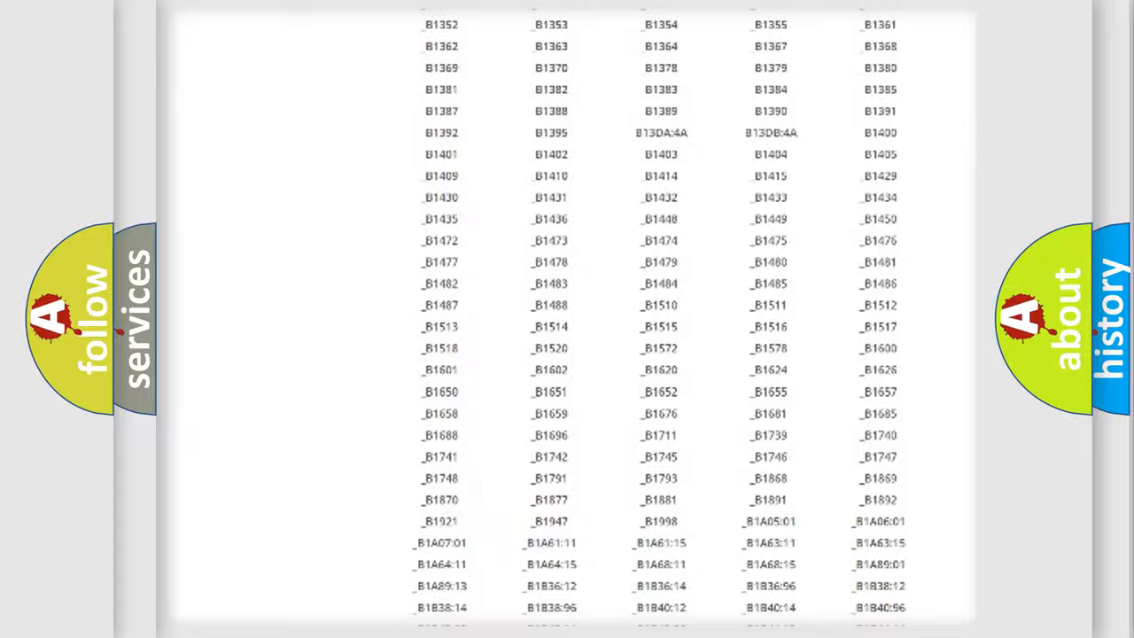
pyautogui.scroll(3)
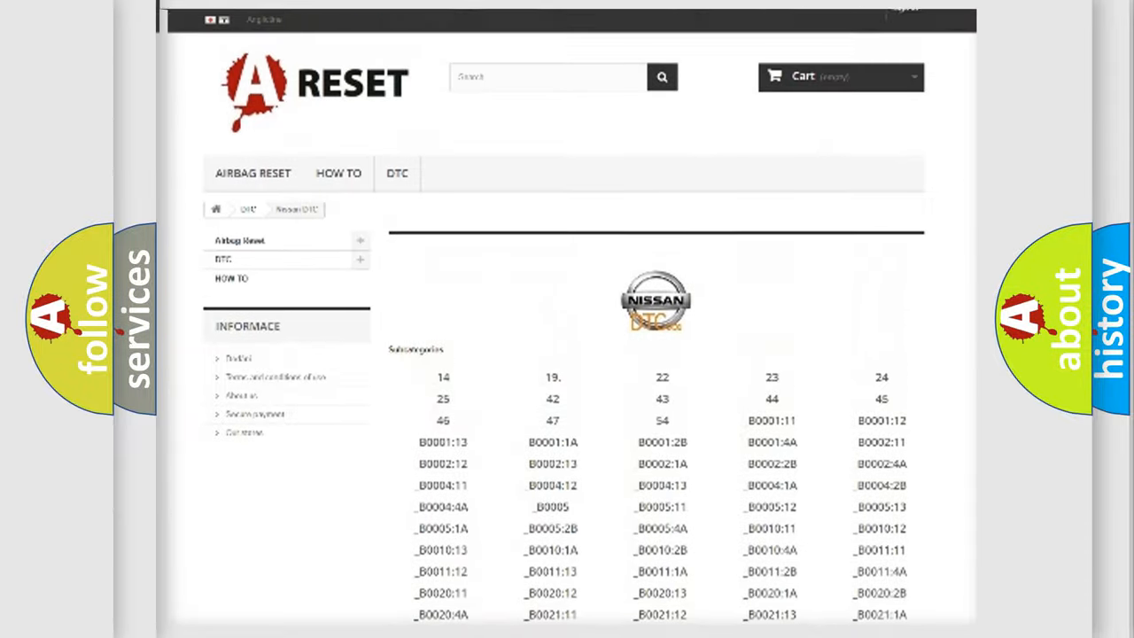